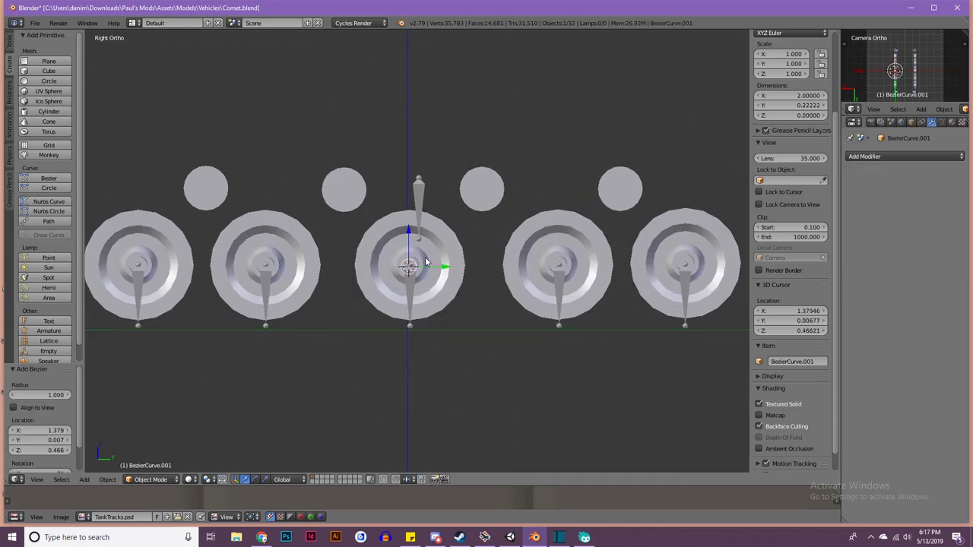
Extrude BezierCurve.001 points around the front wheel and along the wheels to trace the track
{"action": "left_click_drag", "start_coordinate": [410, 266], "coordinate": [517, 311]}
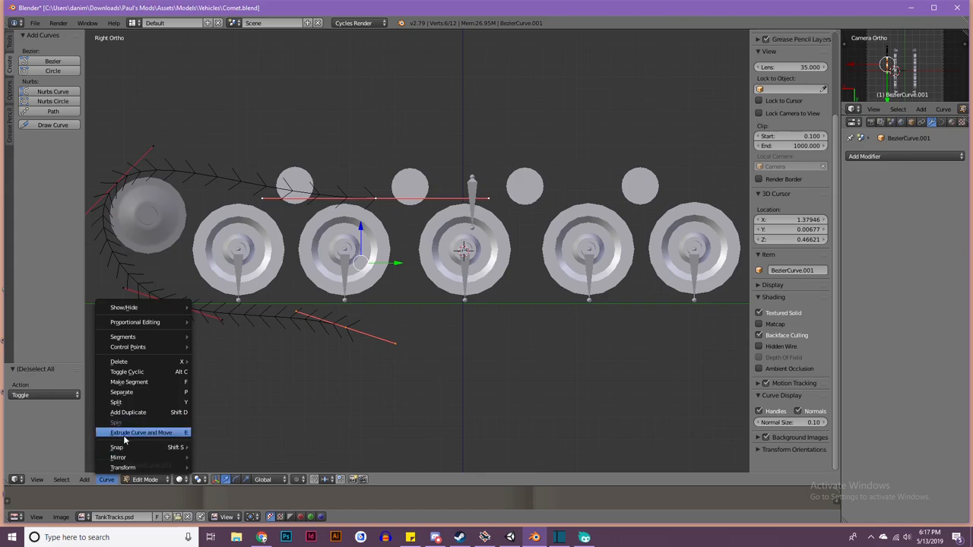
{"action": "mouse_move", "coordinate": [127, 372]}
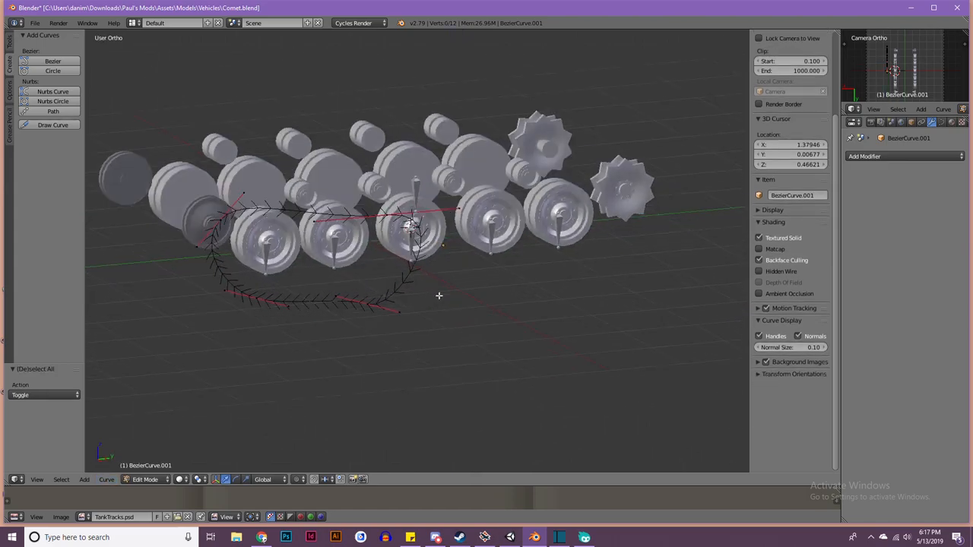
{"action": "key", "text": "3"}
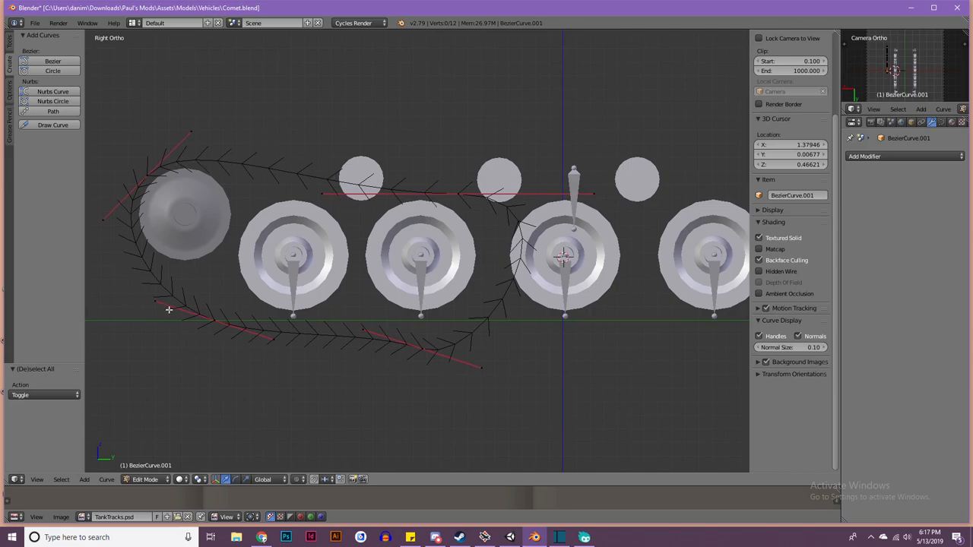
{"action": "mouse_move", "coordinate": [559, 384]}
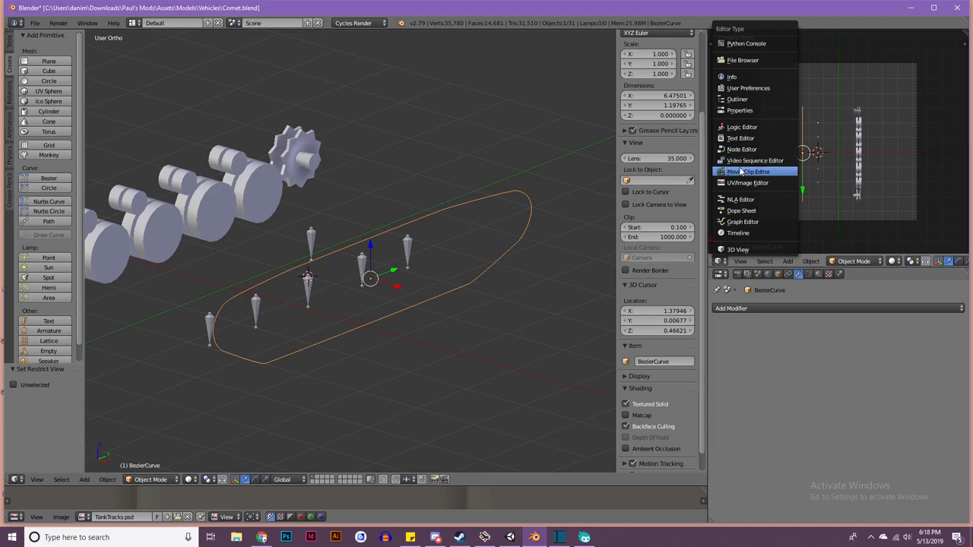
{"action": "mouse_move", "coordinate": [738, 110]}
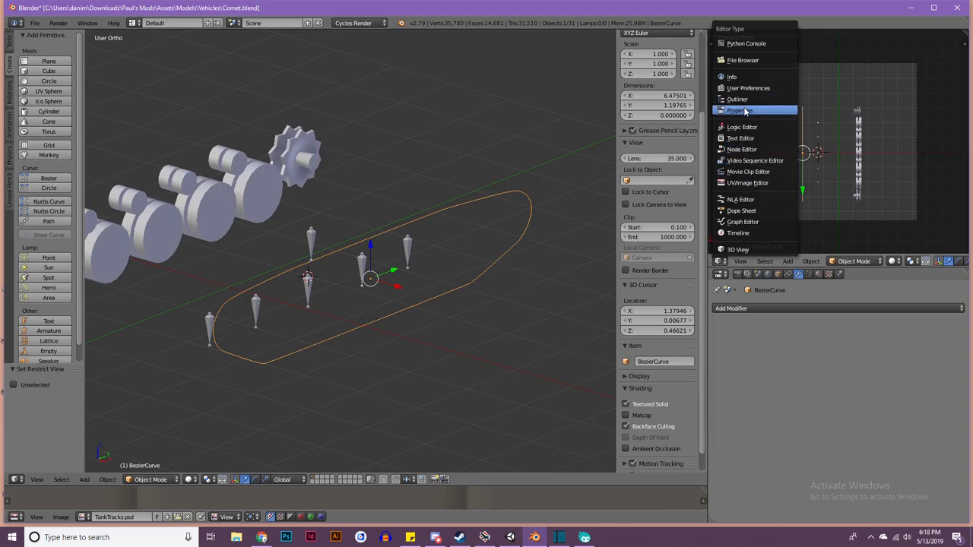
Turn the top-right 3D view into an Outliner listing the tank's objects
{"action": "left_click", "coordinate": [736, 99]}
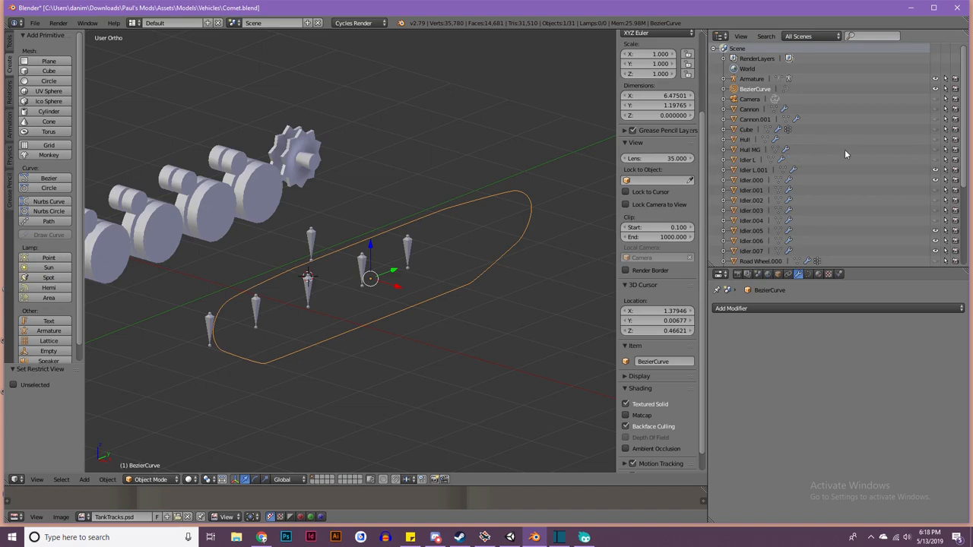
{"action": "mouse_move", "coordinate": [772, 155]}
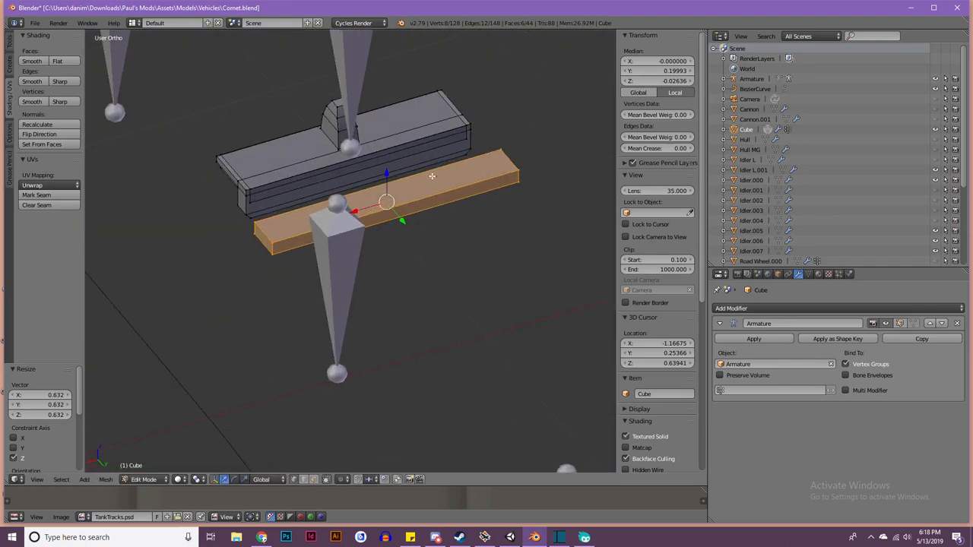
Stretch the flattened cube lengthwise into a track-link block and return to Object Mode
{"action": "left_click_drag", "start_coordinate": [386, 201], "coordinate": [515, 270]}
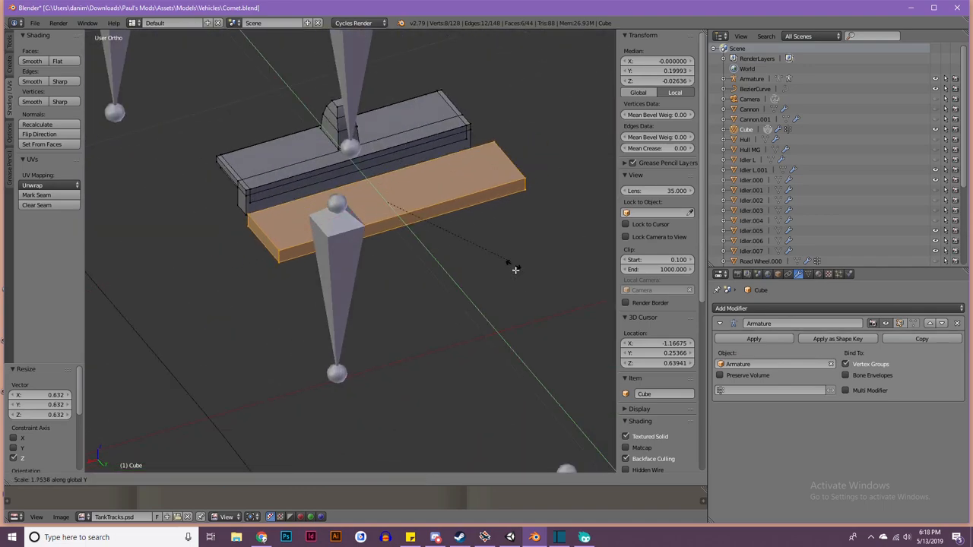
{"action": "key", "text": "Tab"}
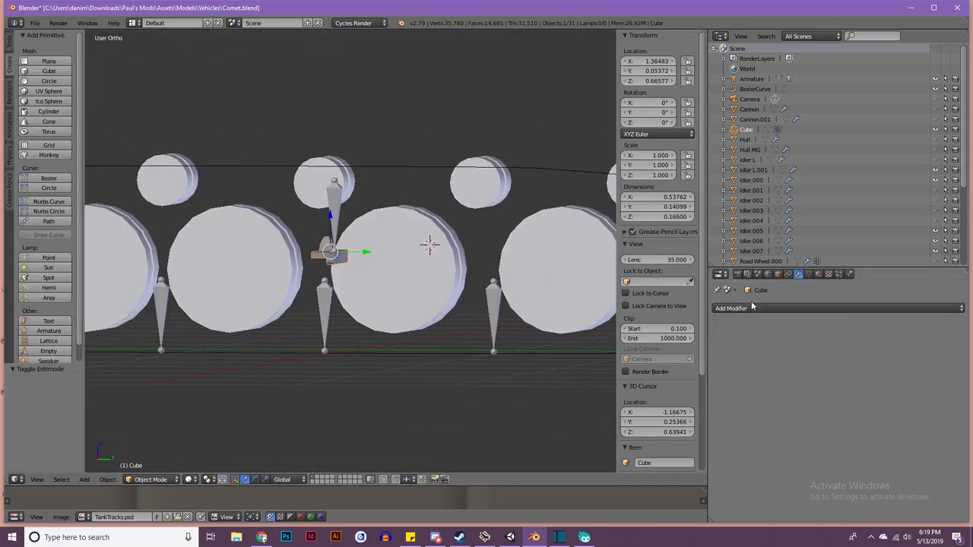
Add Array and Curve modifiers so the link repeats along the BezierCurve track path
{"action": "left_click", "coordinate": [730, 308]}
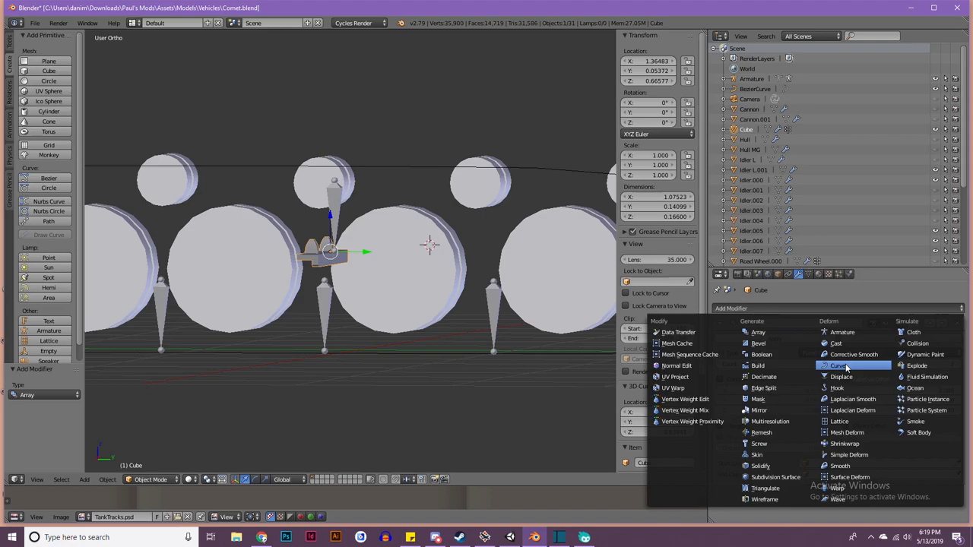
{"action": "left_click", "coordinate": [839, 366]}
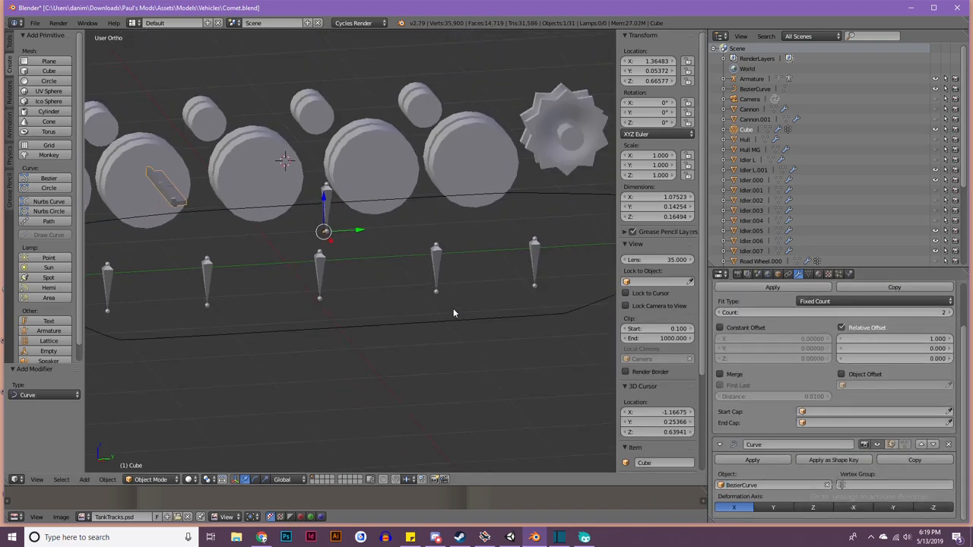
{"action": "key", "text": "KP_3"}
{"action": "type", "text": "Offset - 0.105"}
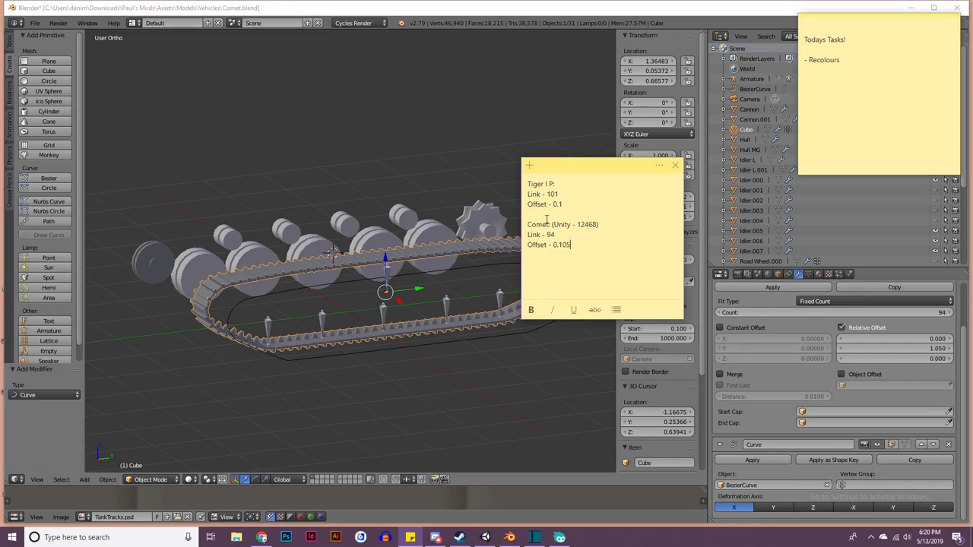
Add 'Comet (Unity - 12468)' with 'Link - 94' and 'Offset - 0.105' to the sticky note
{"action": "double_click", "coordinate": [575, 225]}
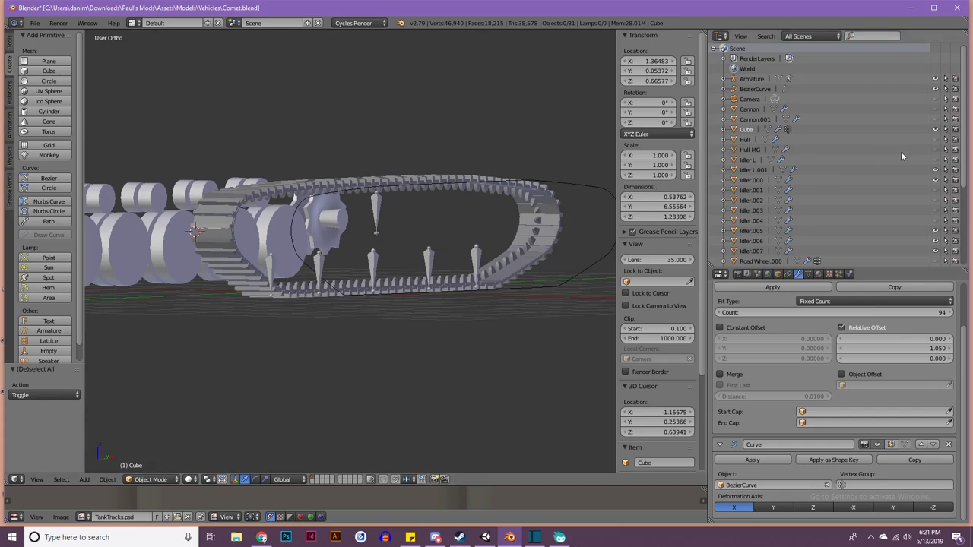
{"action": "mouse_move", "coordinate": [937, 152]}
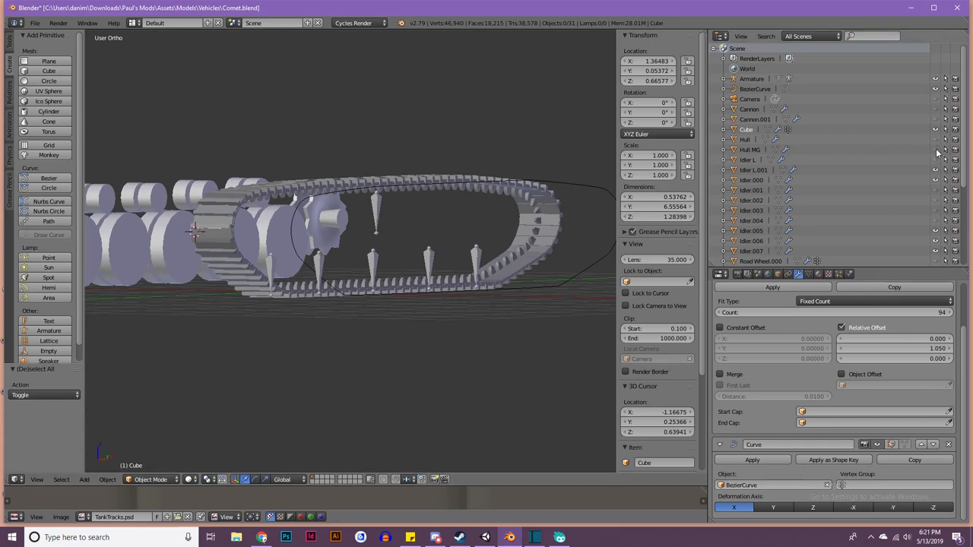
{"action": "mouse_move", "coordinate": [930, 180]}
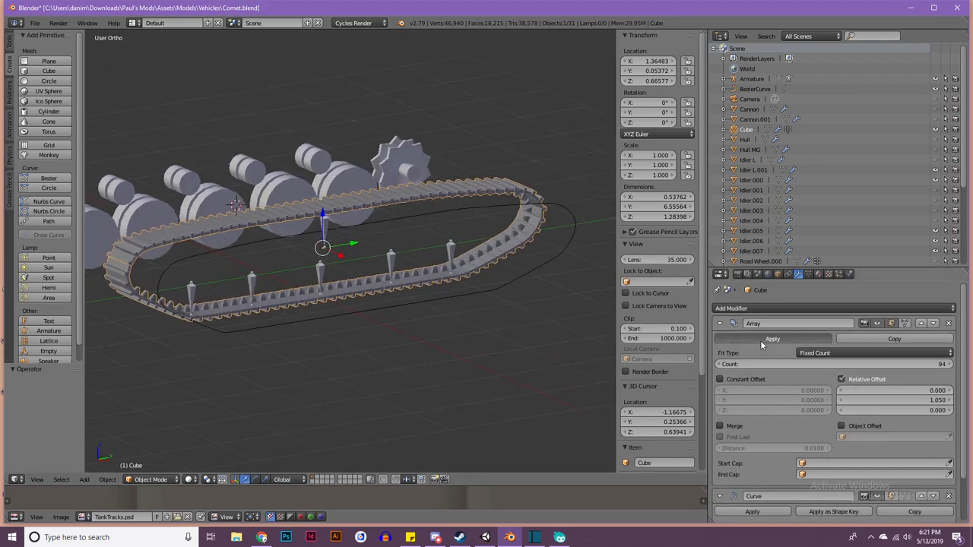
Apply the track link's Array modifier to make the chain of links permanent
{"action": "left_click", "coordinate": [772, 338]}
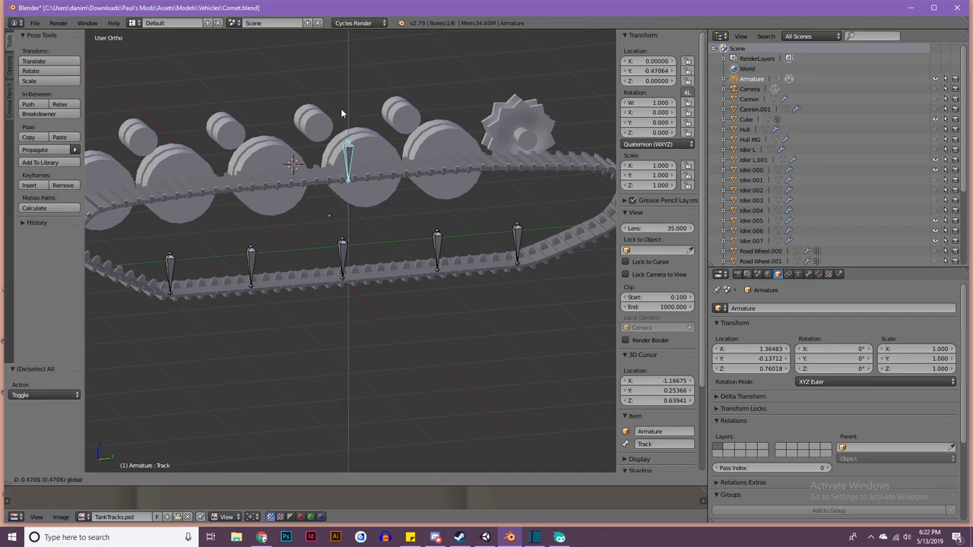
Show the track chain mesh's Object Data settings and bring up the interaction mode list
{"action": "left_click", "coordinate": [731, 308]}
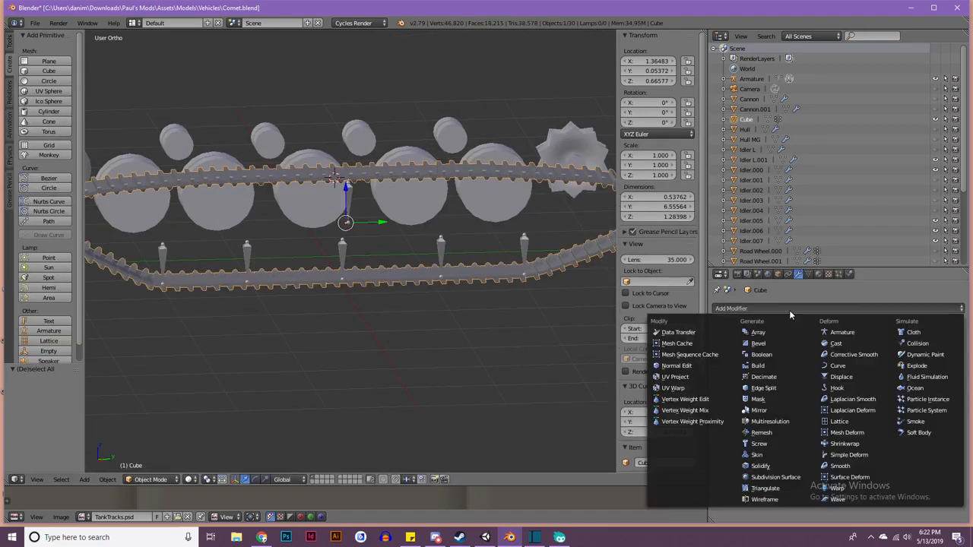
{"action": "left_click", "coordinate": [841, 332]}
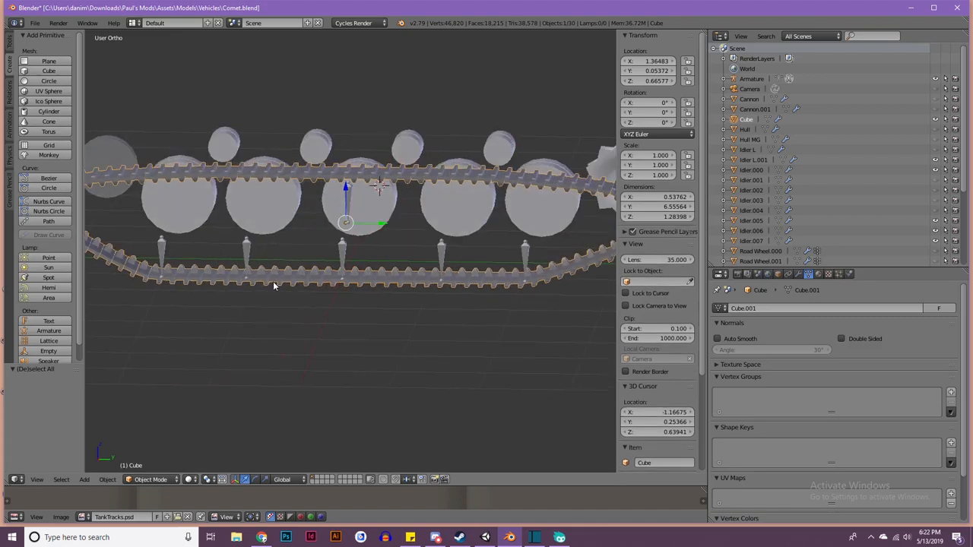
{"action": "left_click", "coordinate": [150, 479]}
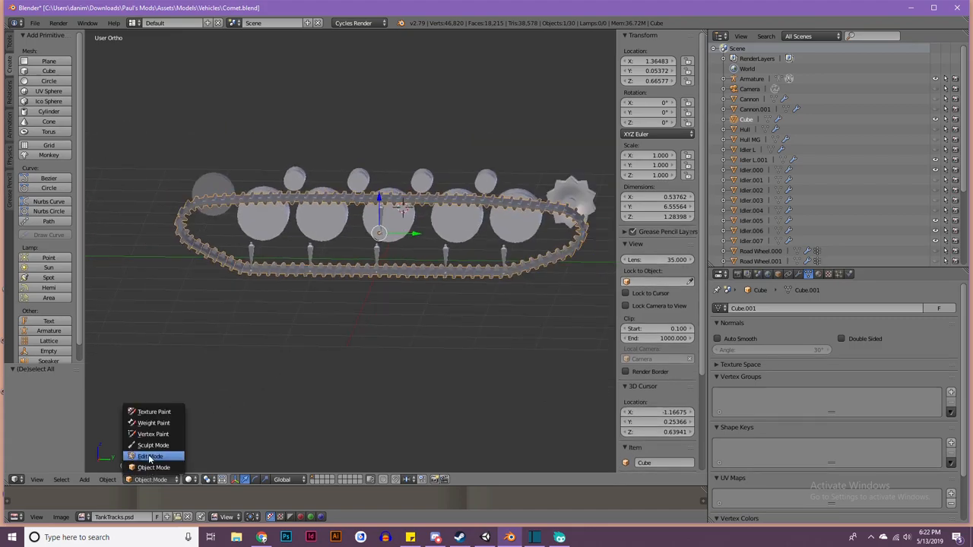
Switch the track mesh to Edit Mode and add its first road-wheel vertex group
{"action": "left_click", "coordinate": [154, 422]}
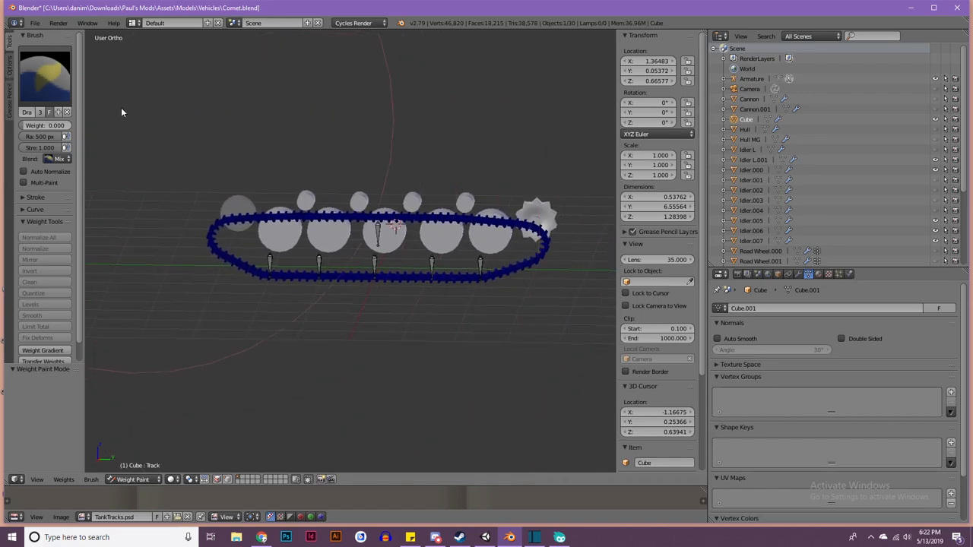
{"action": "left_click", "coordinate": [46, 125]}
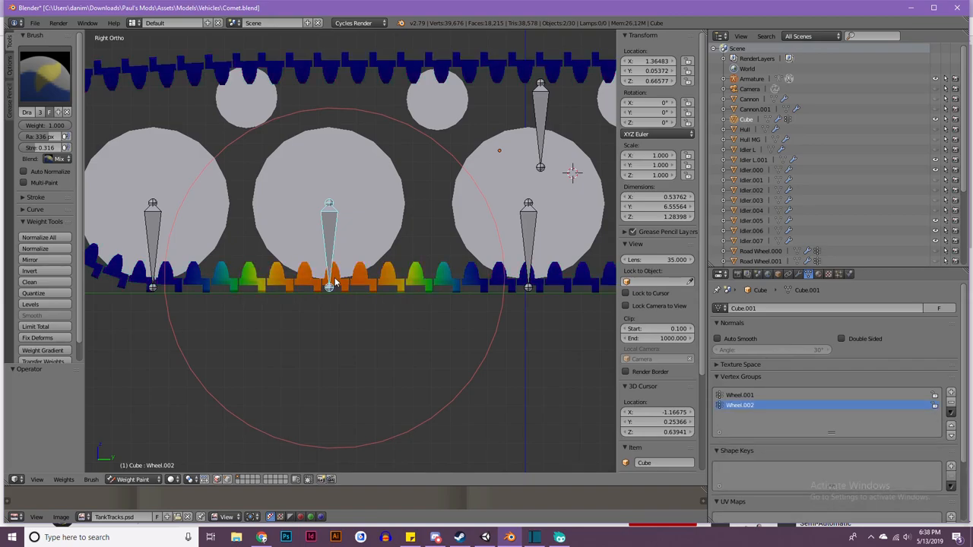
Add Wheel.003–Wheel.005 and Track vertex groups, then review each group's painted weights
{"action": "left_click", "coordinate": [330, 281]}
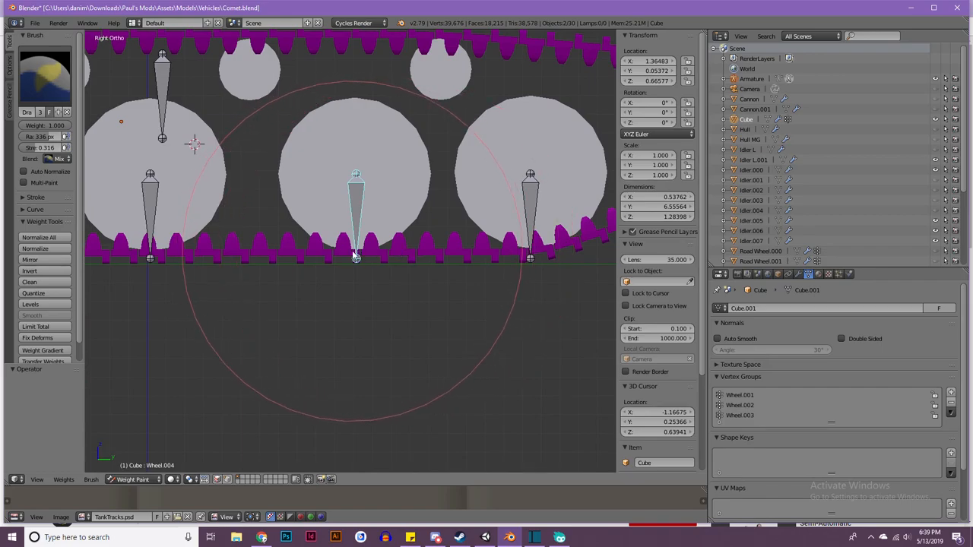
{"action": "left_click", "coordinate": [739, 424]}
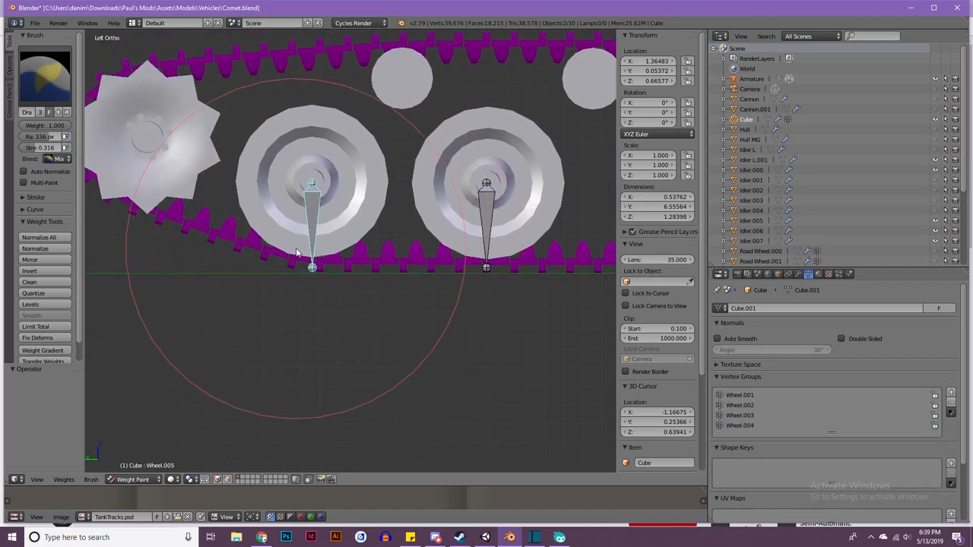
{"action": "left_click", "coordinate": [739, 435]}
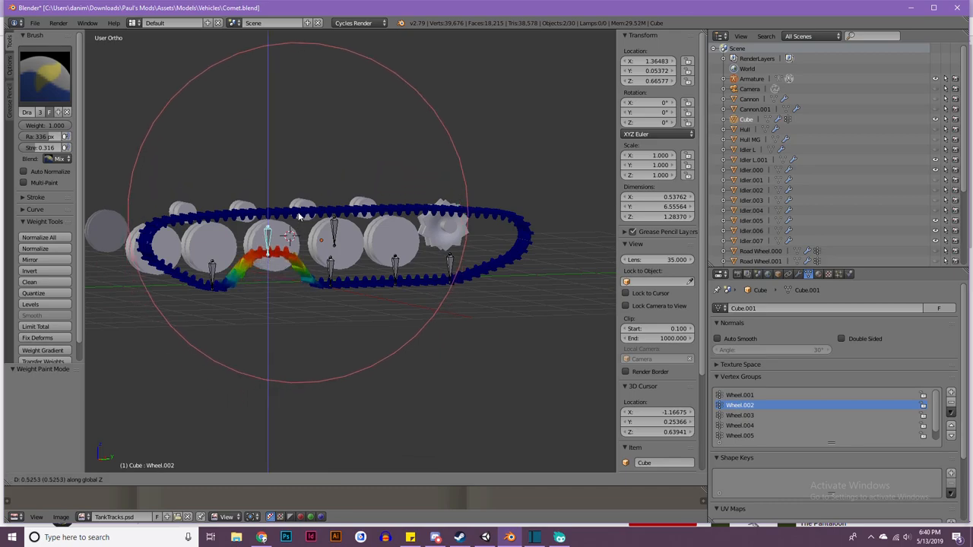
{"action": "left_click", "coordinate": [739, 415]}
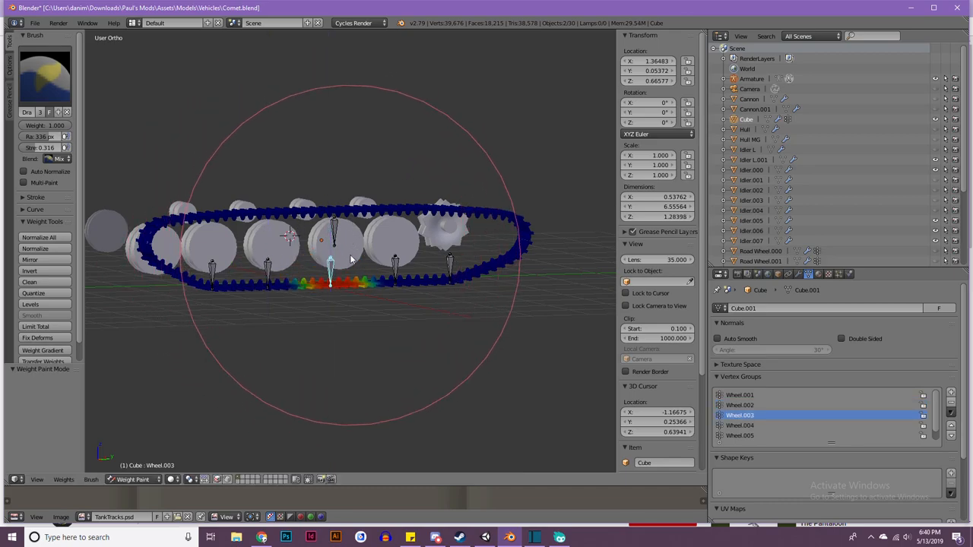
{"action": "left_click", "coordinate": [740, 424]}
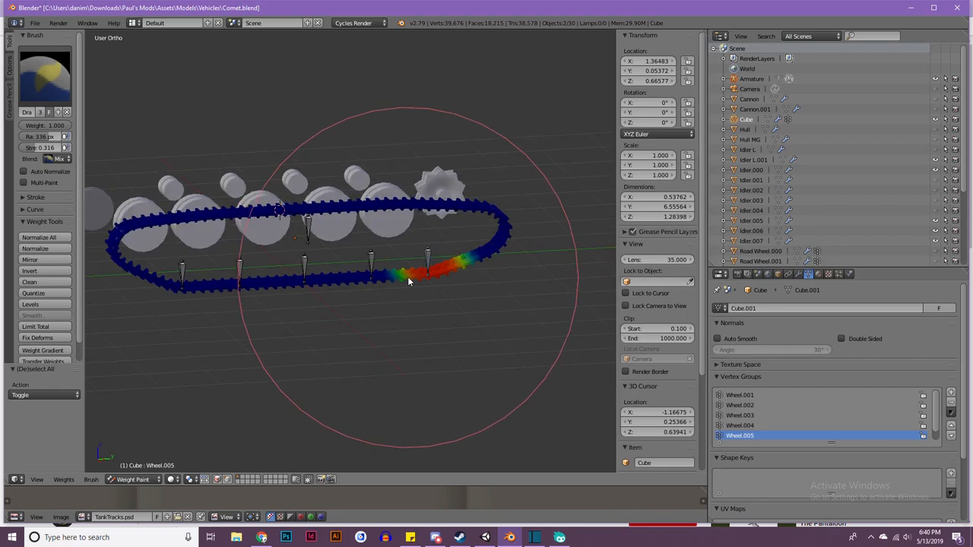
{"action": "left_click", "coordinate": [133, 478]}
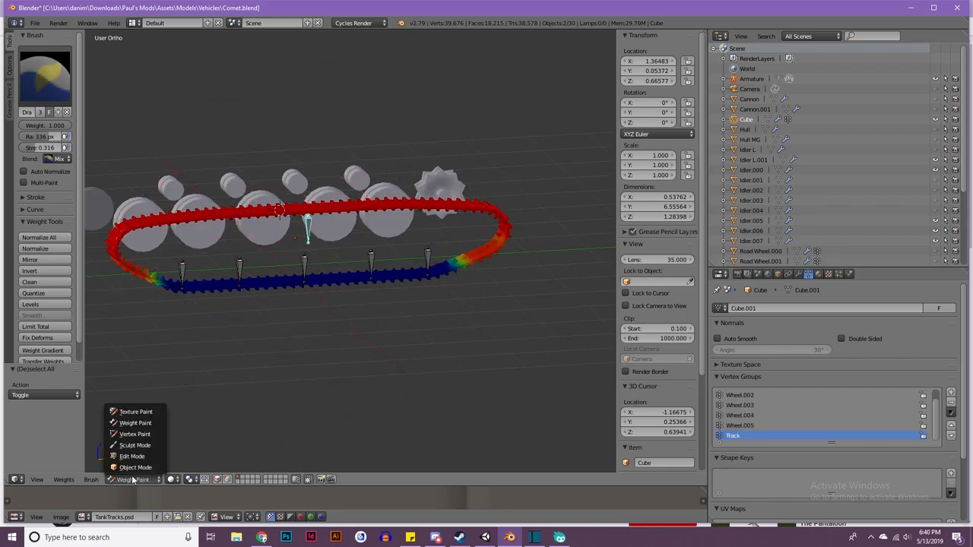
Return the weight-painted track mesh to Object Mode
{"action": "left_click", "coordinate": [132, 460]}
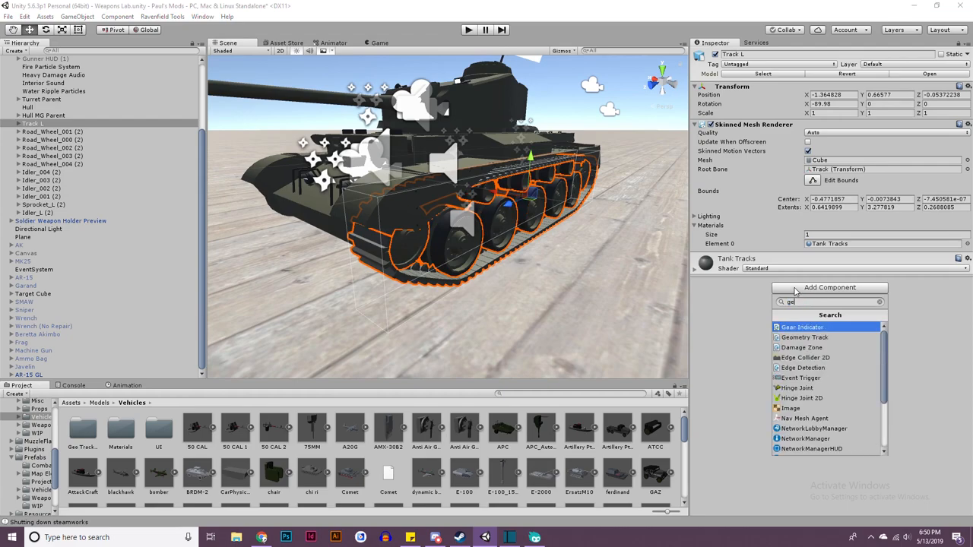
Add the Geometry Track script component to Track L in the Inspector
{"action": "left_click", "coordinate": [802, 327]}
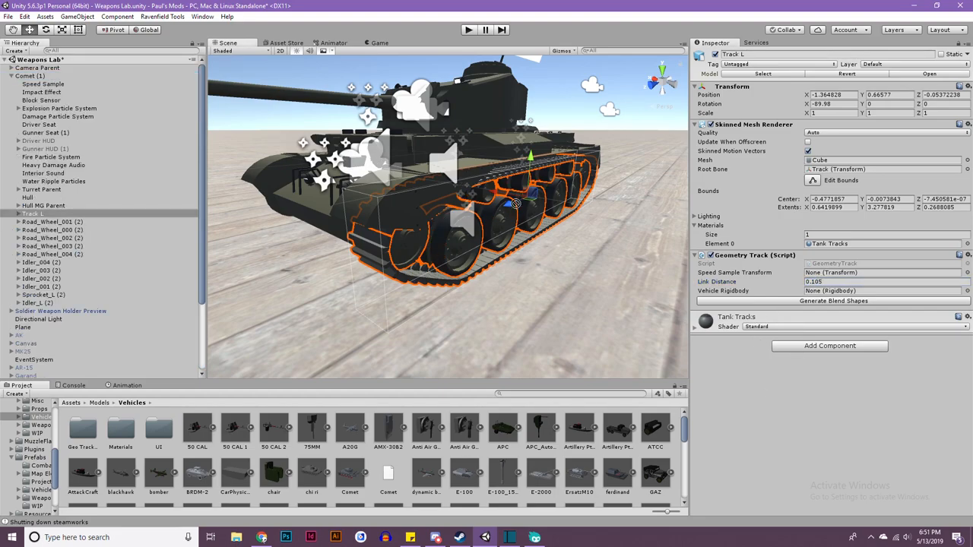
Set Vehicle Rigidbody to Comet and attempt blend shape generation, which fails on link count
{"action": "left_click", "coordinate": [881, 290]}
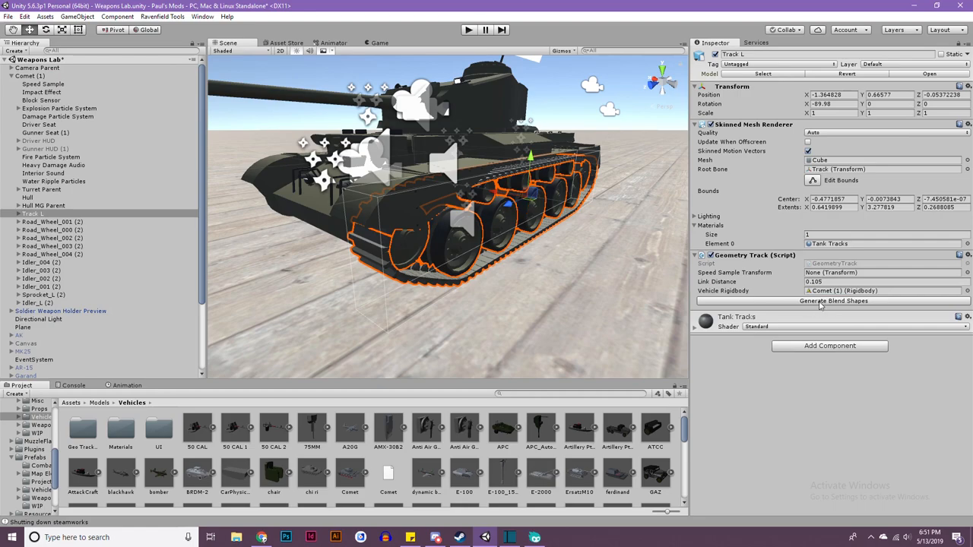
{"action": "left_click", "coordinate": [833, 300]}
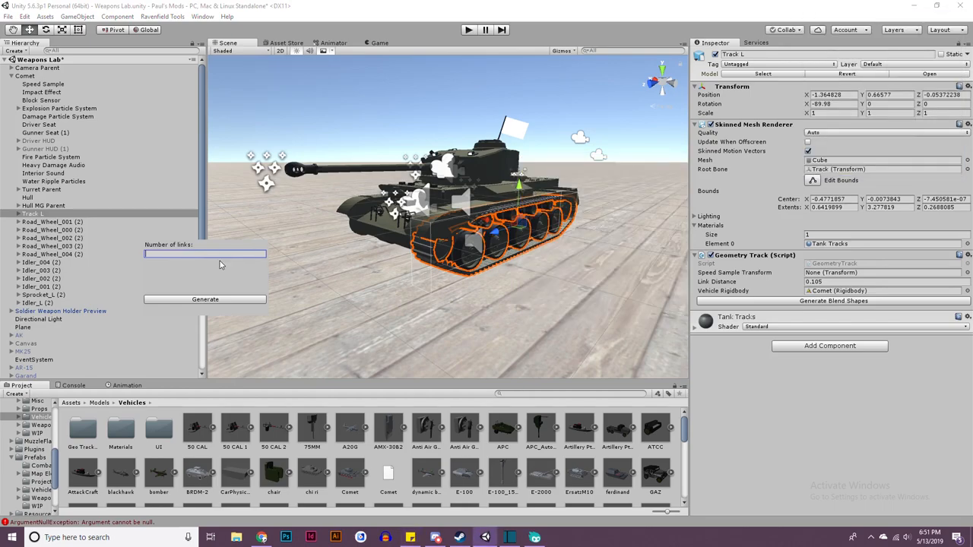
{"action": "left_click", "coordinate": [204, 298]}
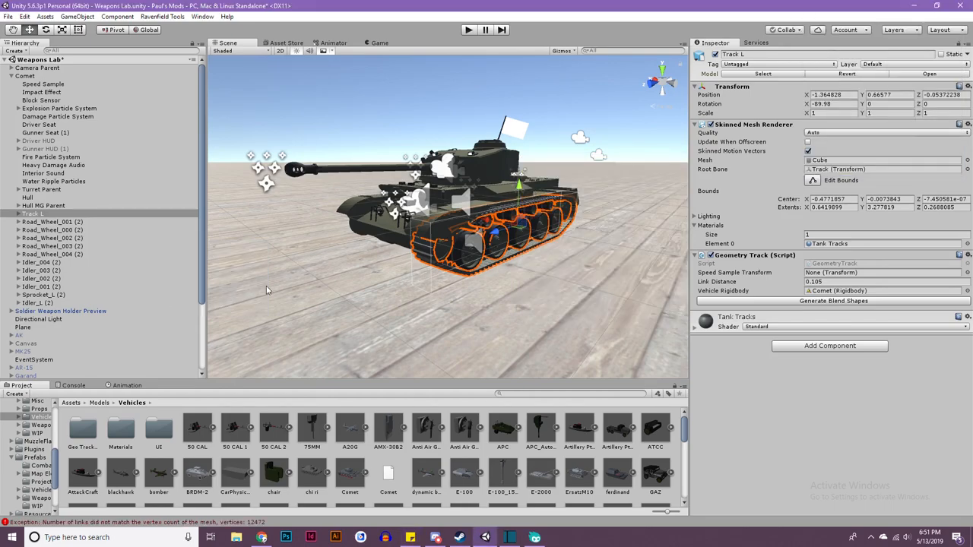
{"action": "mouse_move", "coordinate": [359, 288]}
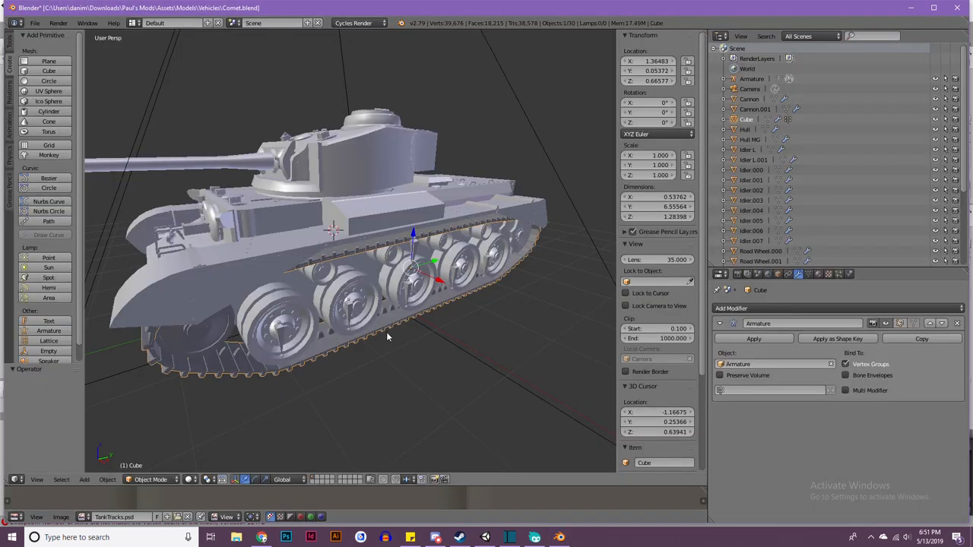
Add an EdgeSplit modifier to the Blender track mesh and apply it
{"action": "key", "text": "Tab"}
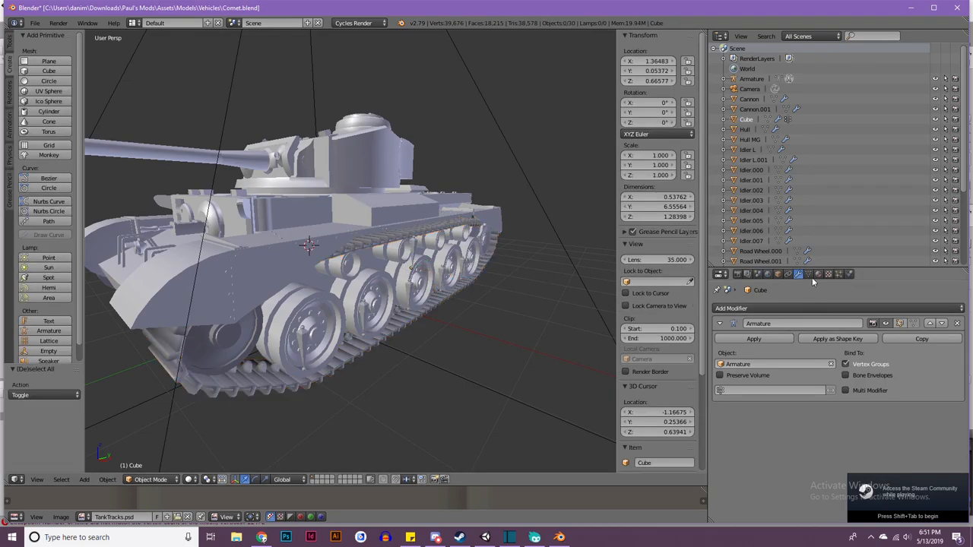
{"action": "left_click", "coordinate": [731, 308]}
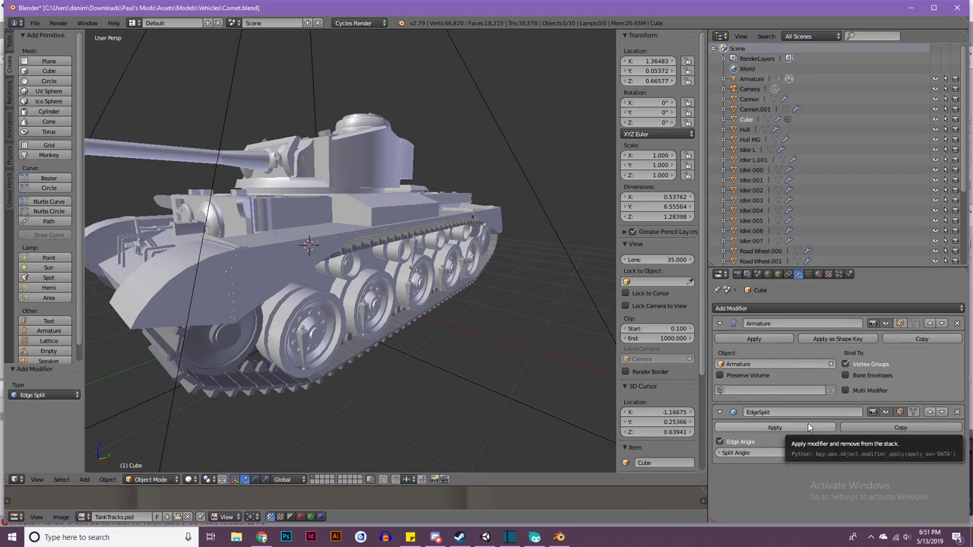
{"action": "left_click", "coordinate": [773, 427]}
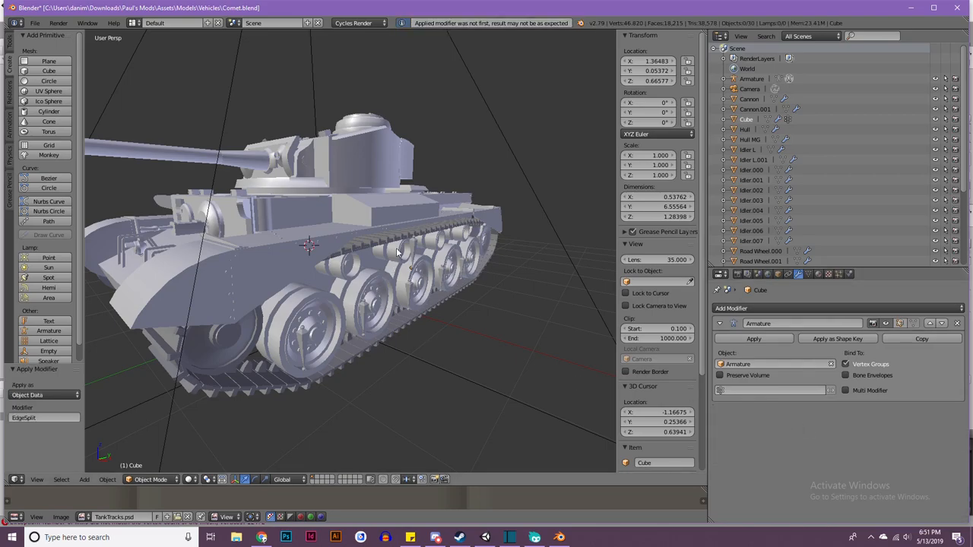
{"action": "left_click", "coordinate": [35, 23]}
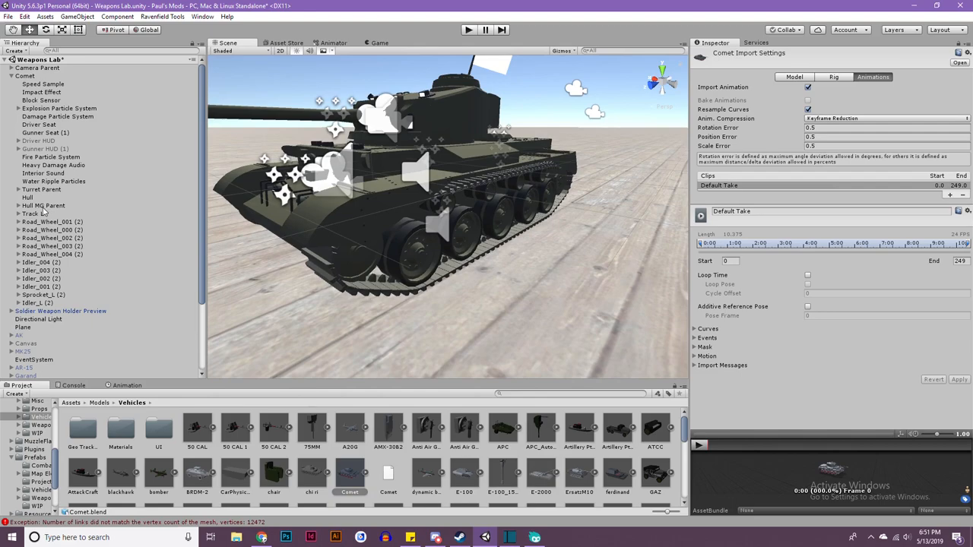
Reselect Track L and generate its blend shapes with 94 links
{"action": "left_click", "coordinate": [32, 213]}
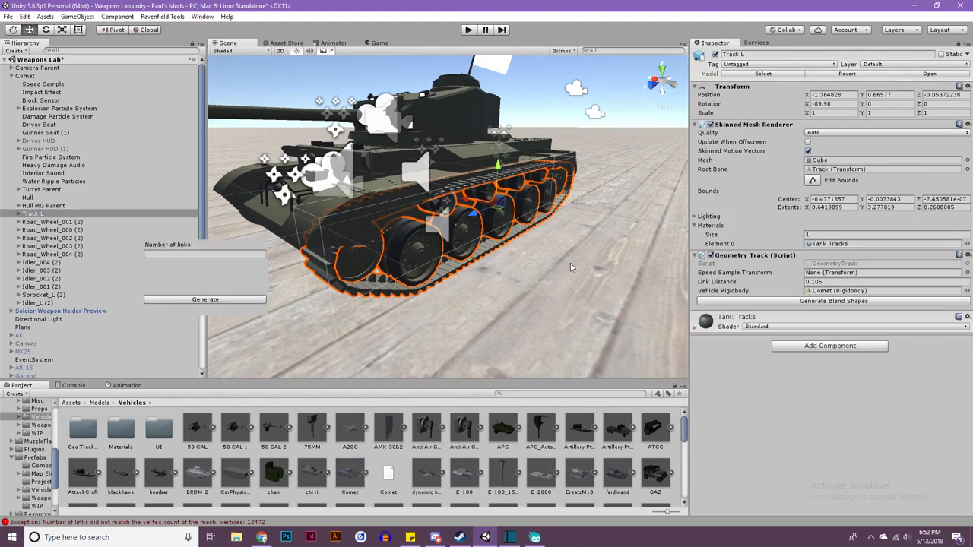
{"action": "left_click", "coordinate": [204, 254]}
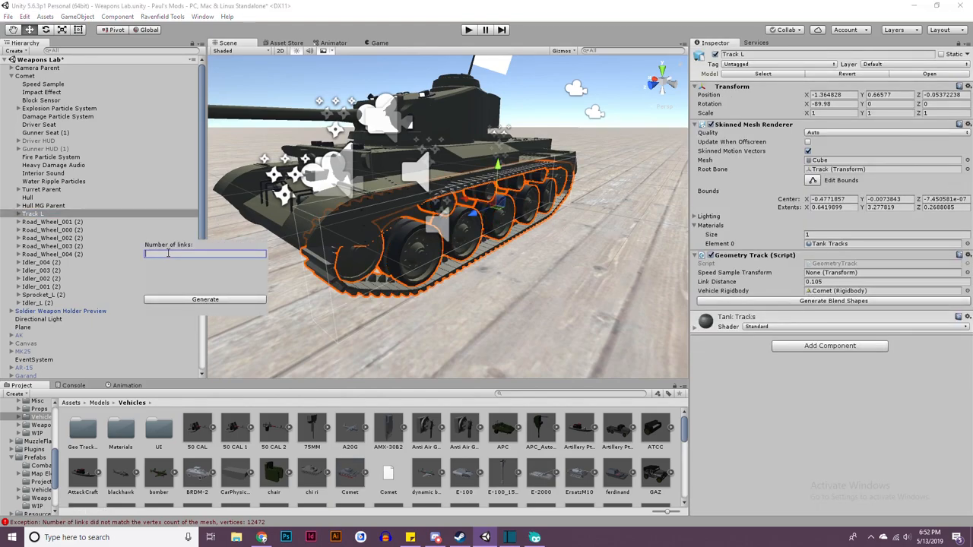
{"action": "type", "text": "94"}
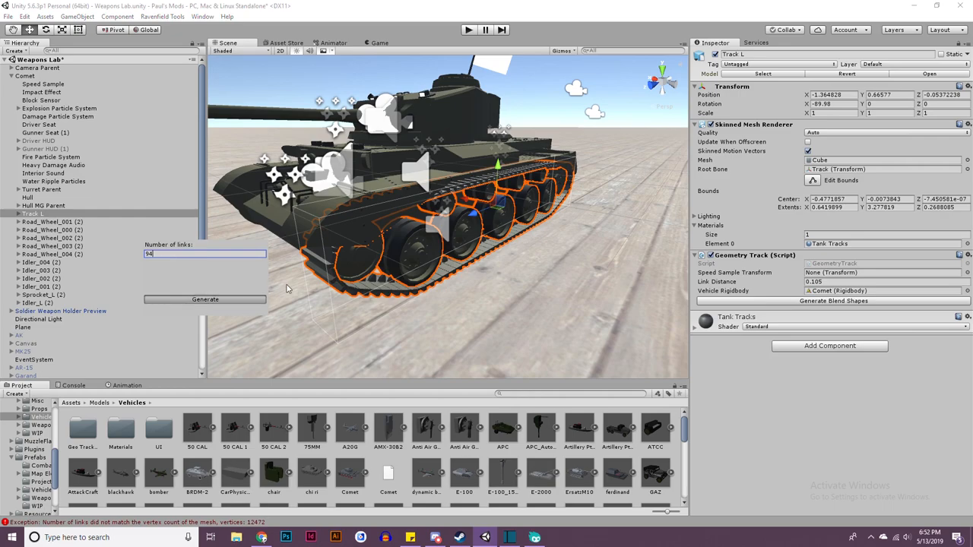
{"action": "mouse_move", "coordinate": [336, 277]}
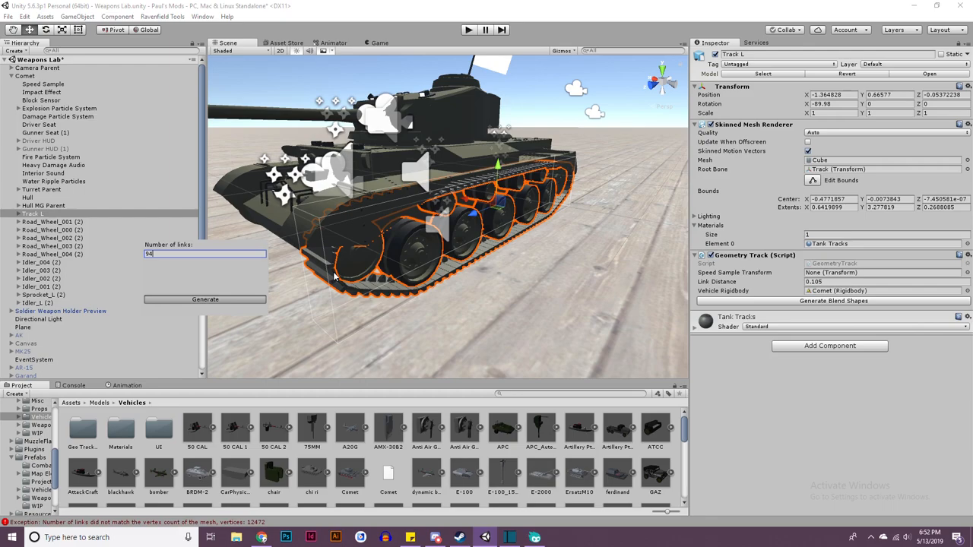
{"action": "left_click", "coordinate": [205, 299]}
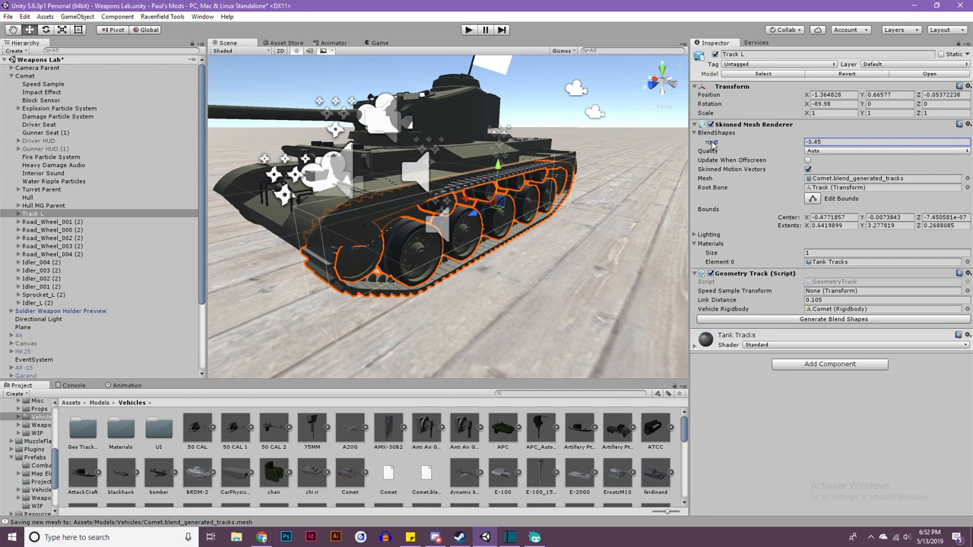
Set Track L's 'next' blend shape to 0.8 to preview link sliding, then deselect
{"action": "type", "text": "0.8"}
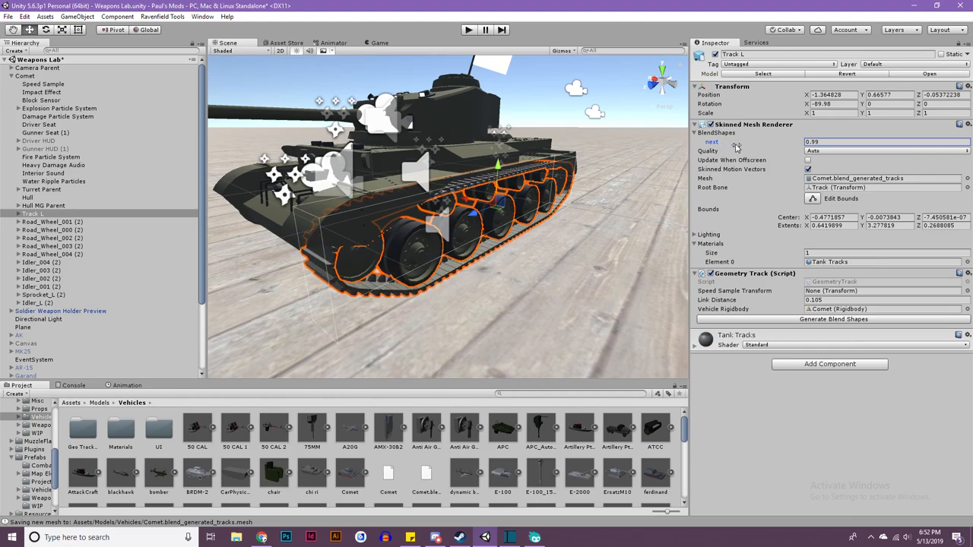
{"action": "left_click", "coordinate": [885, 142]}
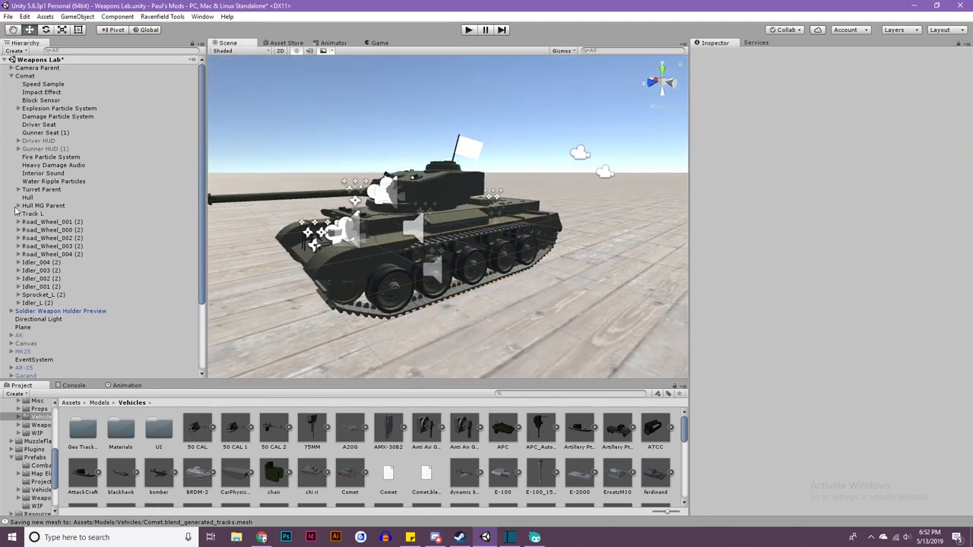
Expand Track L's wheel bone children, collapse them again and reselect Track L
{"action": "left_click", "coordinate": [18, 214]}
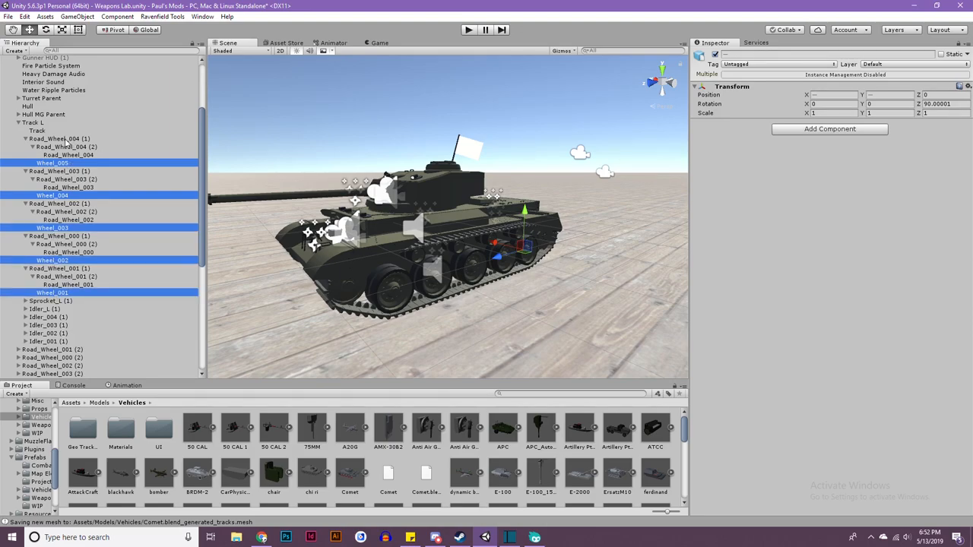
{"action": "left_click", "coordinate": [36, 130]}
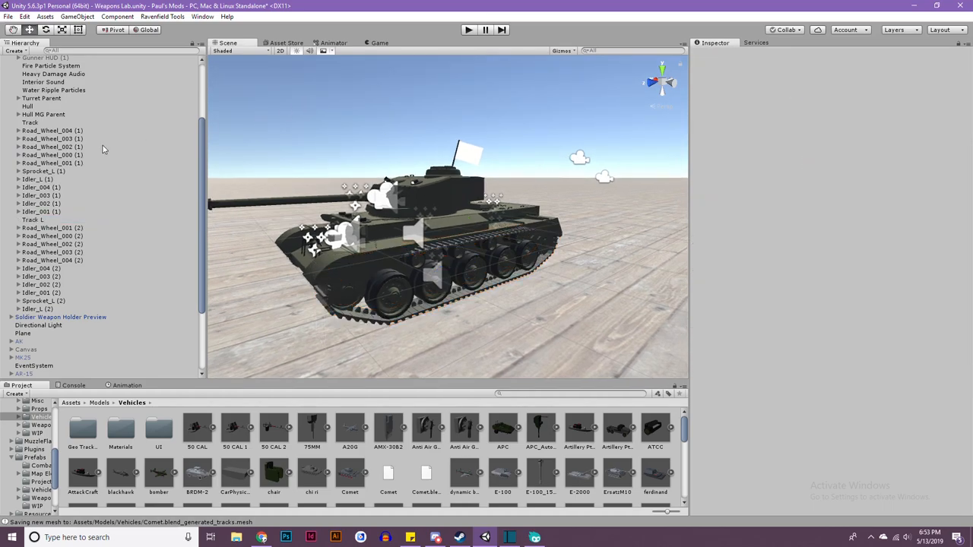
{"action": "left_click", "coordinate": [32, 220]}
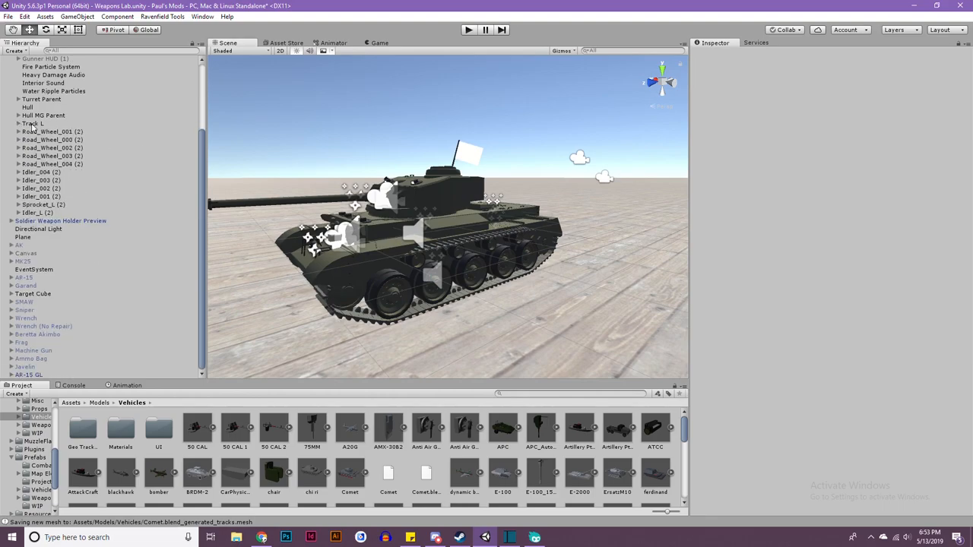
{"action": "left_click", "coordinate": [33, 123]}
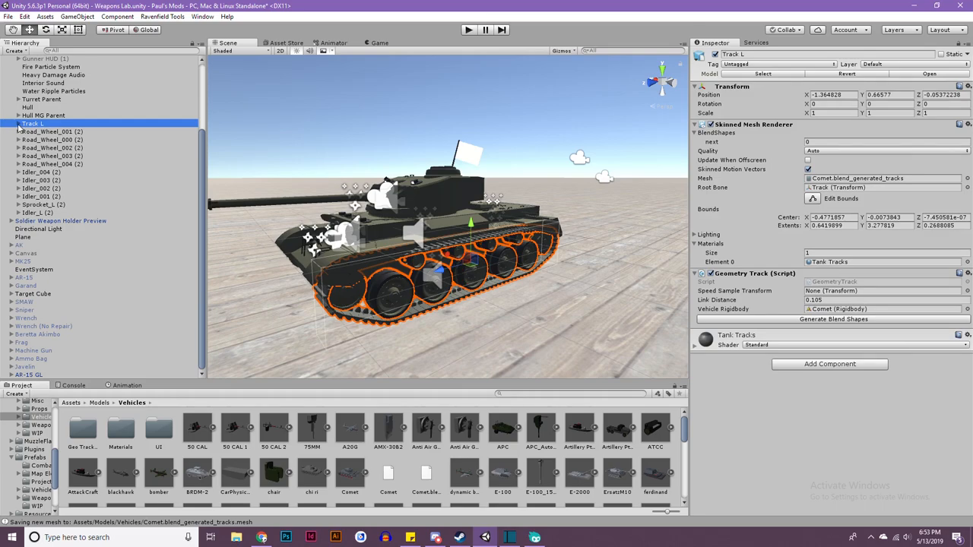
Duplicate Track L into a Track R copy with the same skinned track setup
{"action": "left_click", "coordinate": [37, 131]}
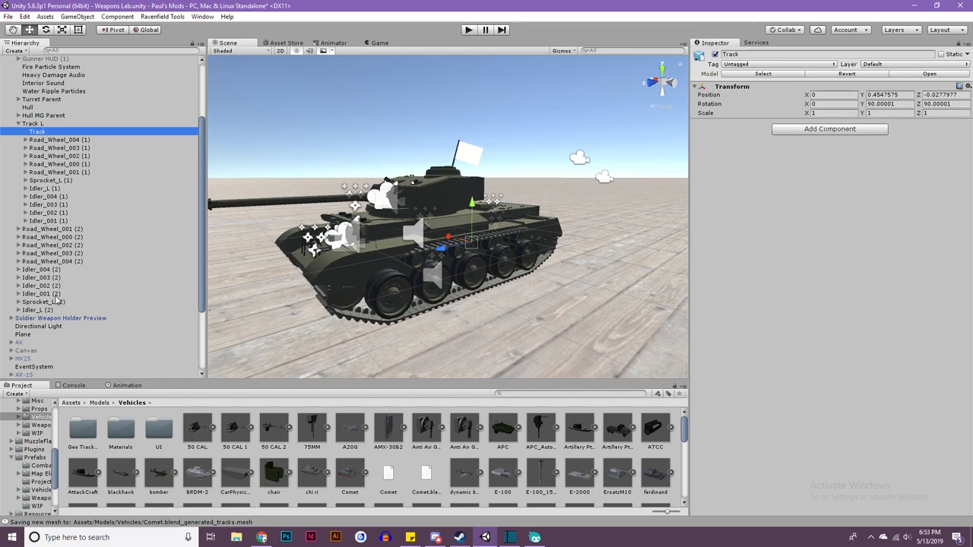
{"action": "left_click", "coordinate": [33, 123]}
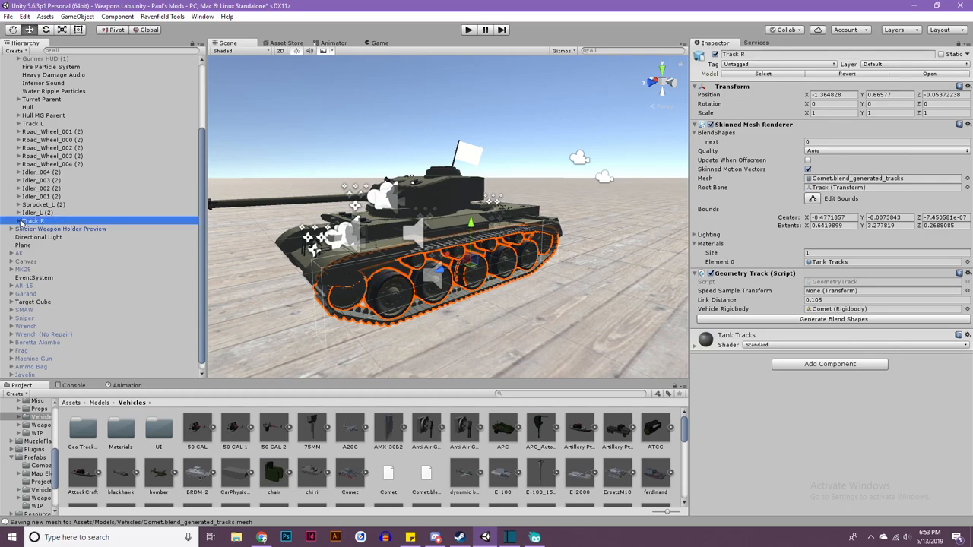
Move Track R to the right side and parent the right road wheels, idlers and sprocket under it
{"action": "left_click", "coordinate": [19, 221]}
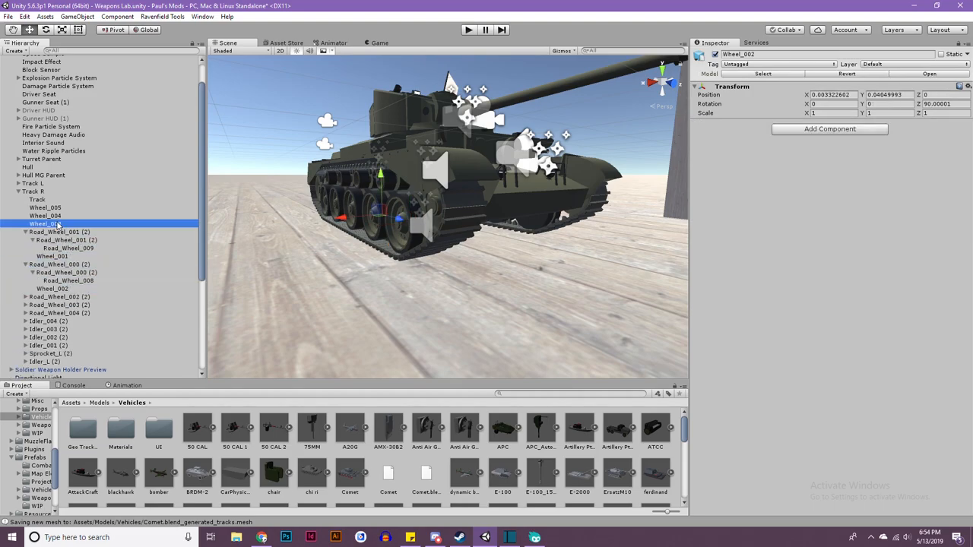
{"action": "left_click", "coordinate": [45, 216]}
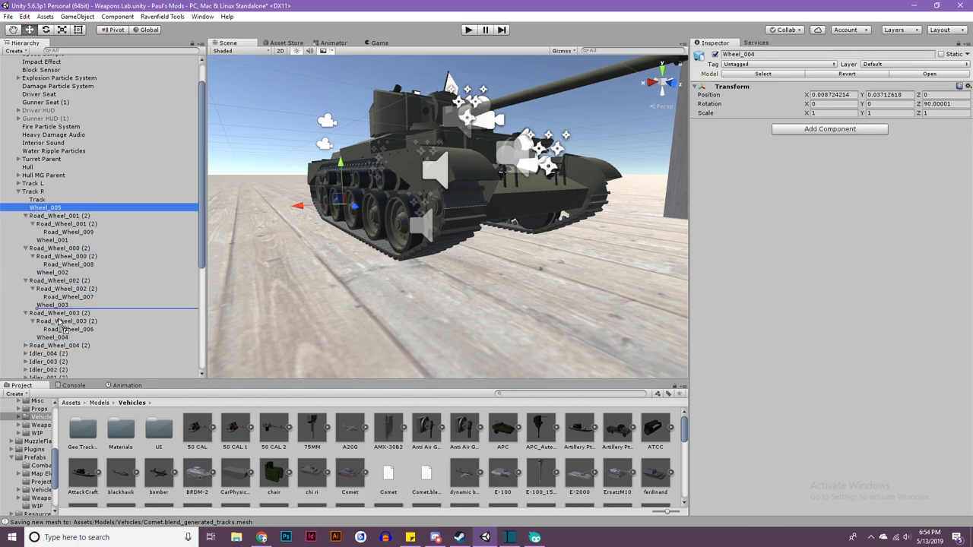
{"action": "left_click", "coordinate": [64, 345]}
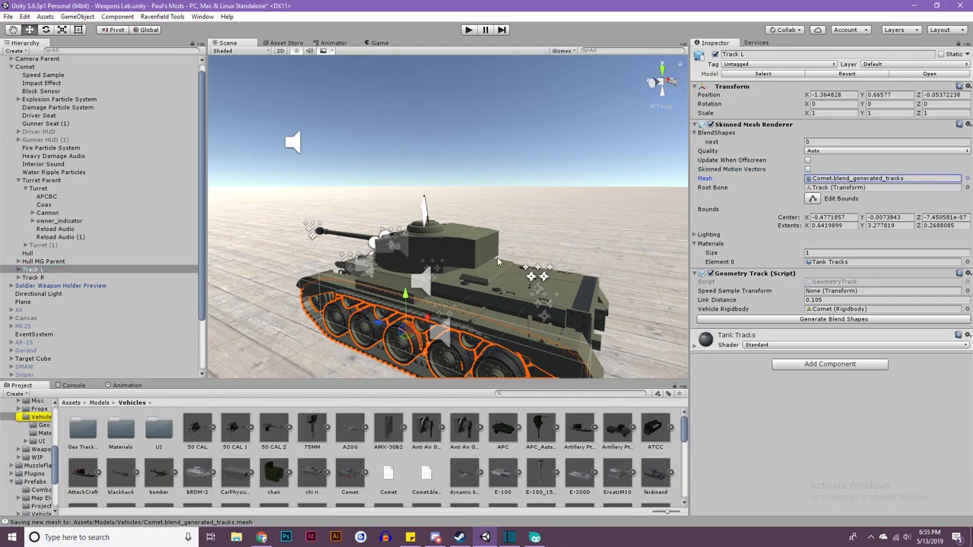
Verify Track R's generated tracks mesh, review APCBC, Driver HUD and Turret Parent, then launch Ravenfield
{"action": "left_click", "coordinate": [33, 277]}
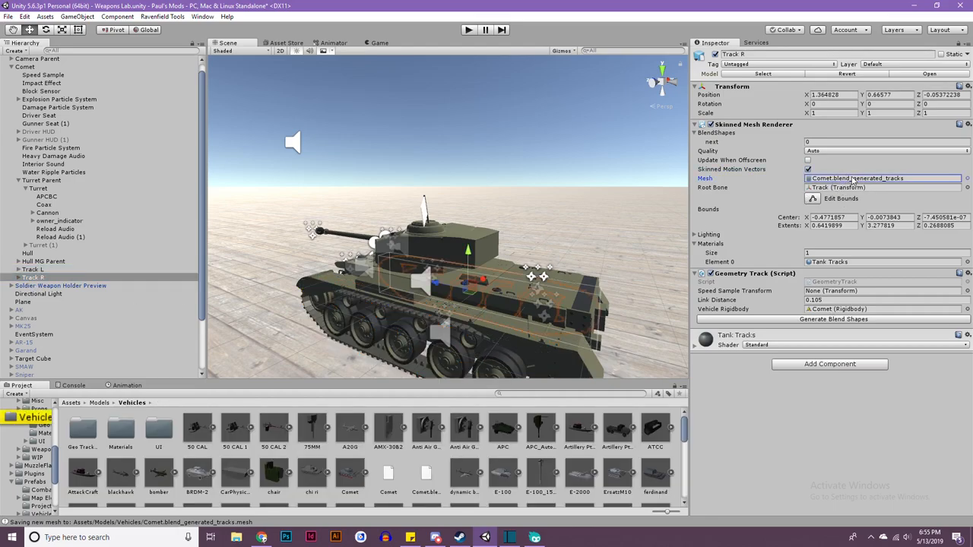
{"action": "left_click", "coordinate": [82, 429]}
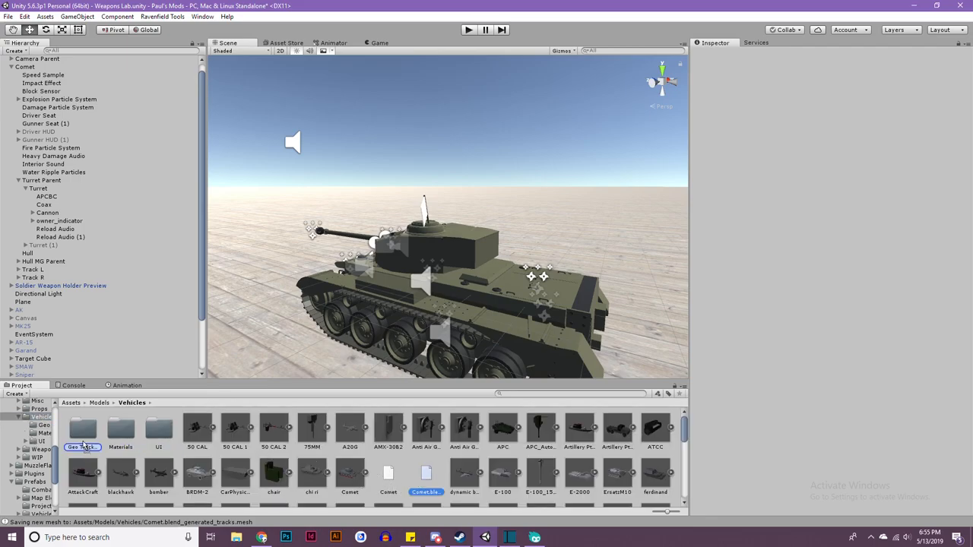
{"action": "left_click", "coordinate": [387, 475]}
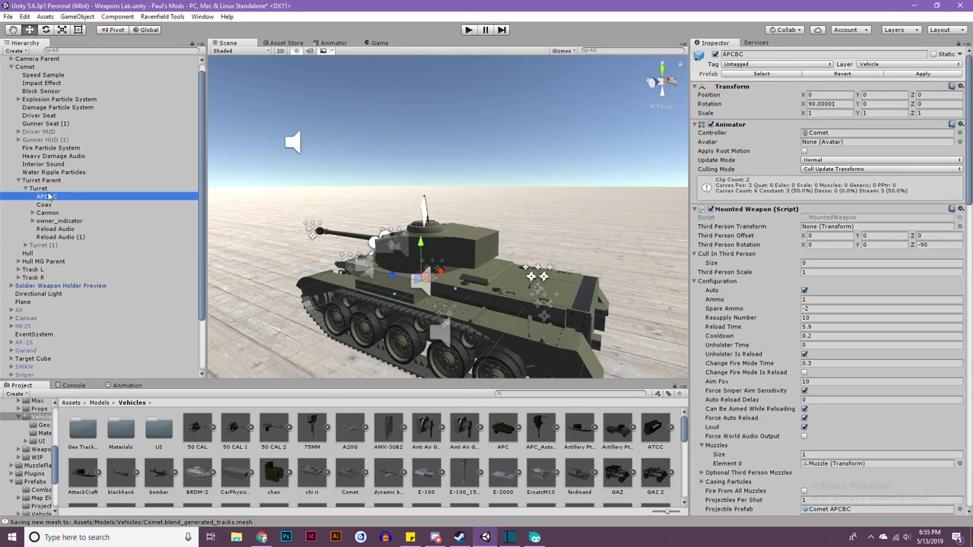
{"action": "left_click", "coordinate": [37, 131]}
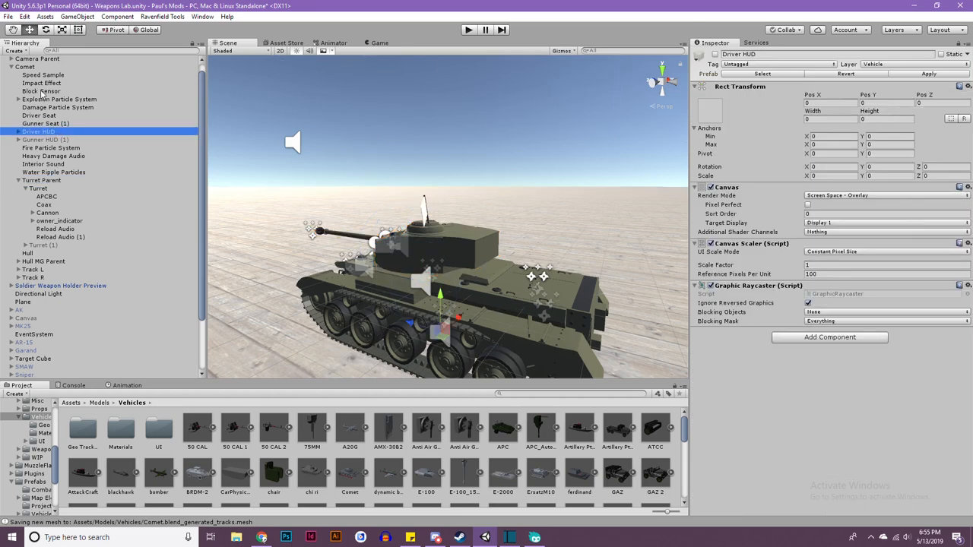
{"action": "left_click", "coordinate": [41, 180]}
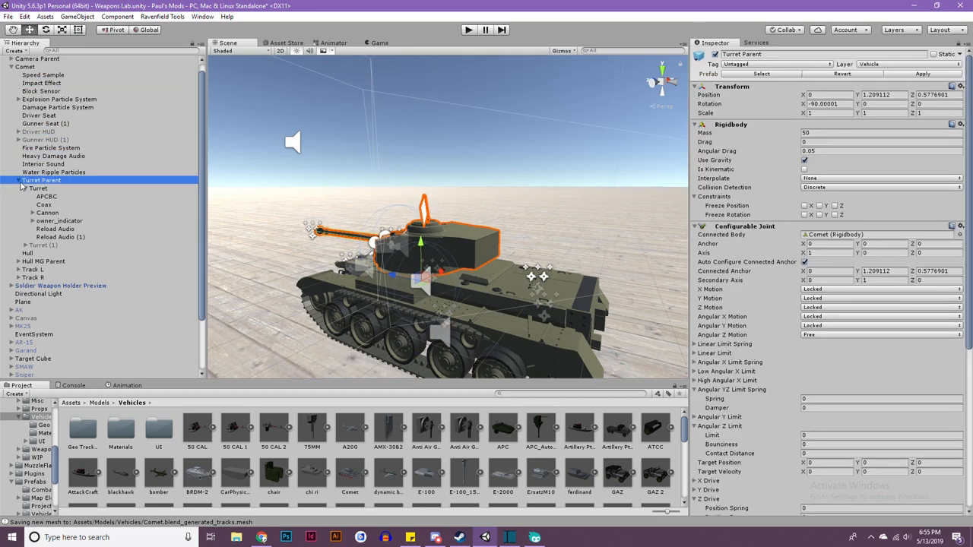
{"action": "left_click", "coordinate": [468, 29]}
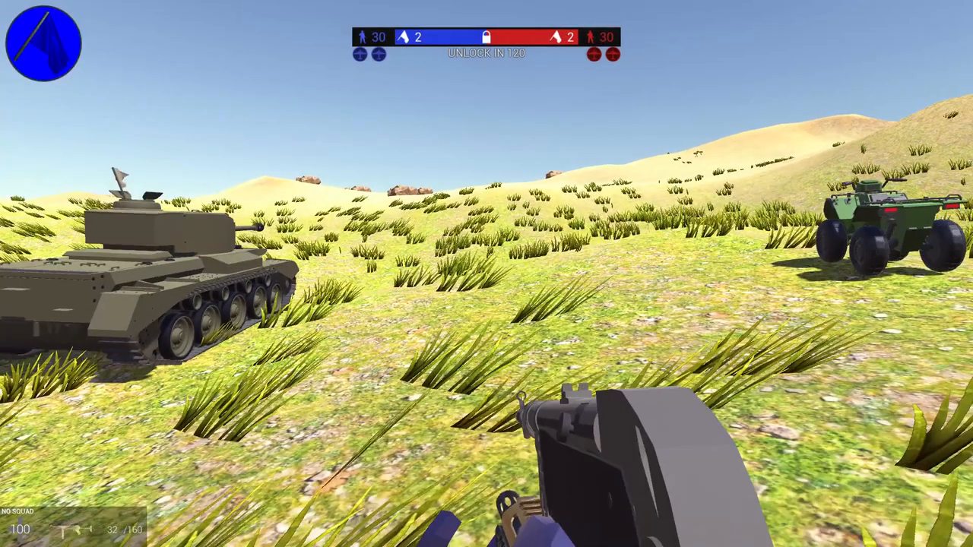